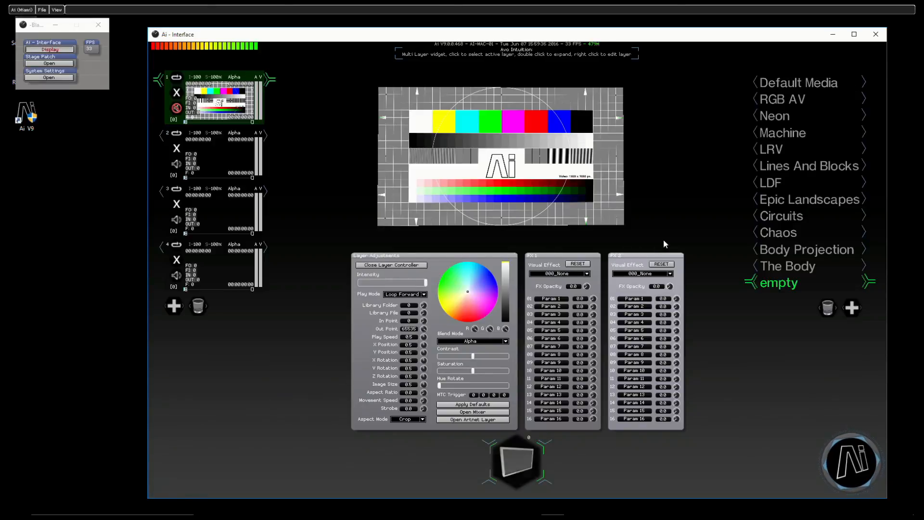
Apply the 032_AiInfraVision visual effect to layer 1's test pattern.
click(557, 273)
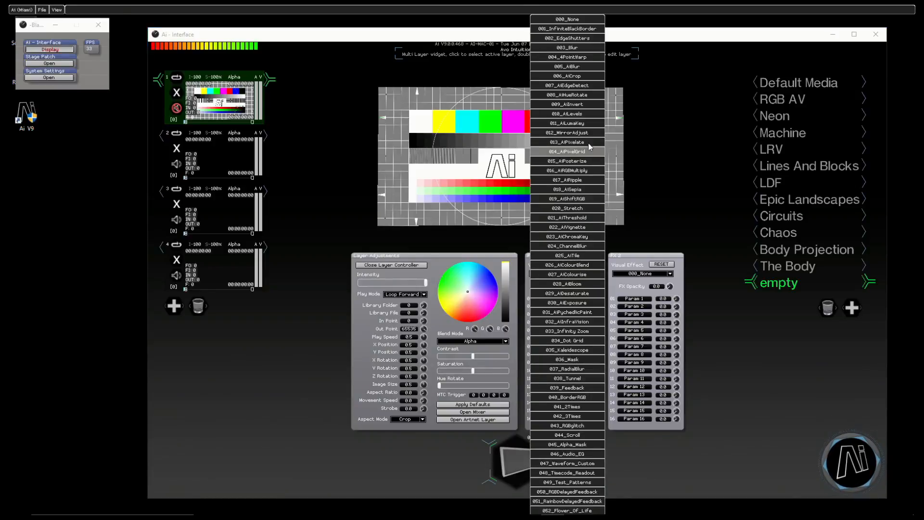
click(567, 142)
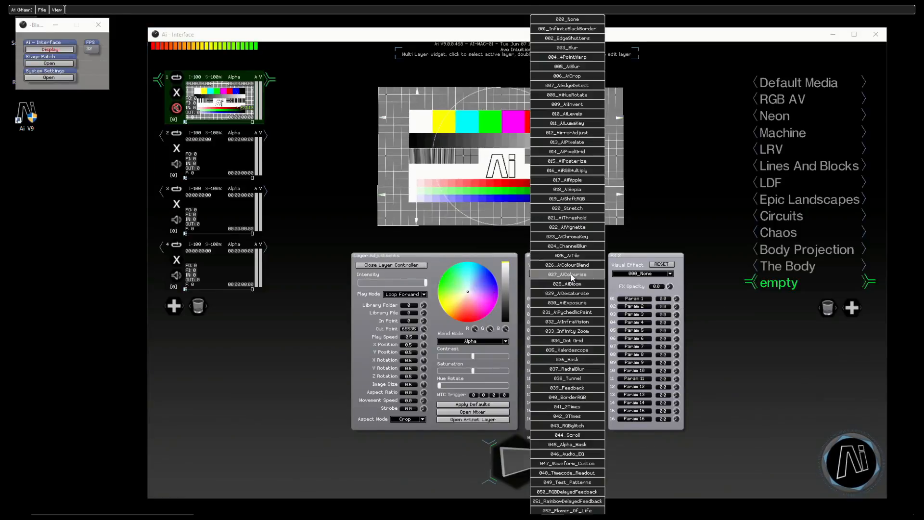
mouse_move(566, 208)
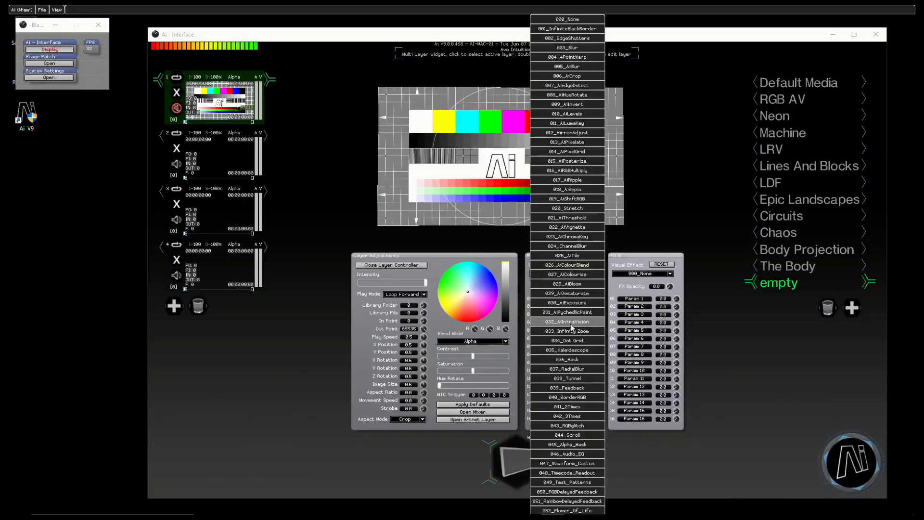
click(568, 321)
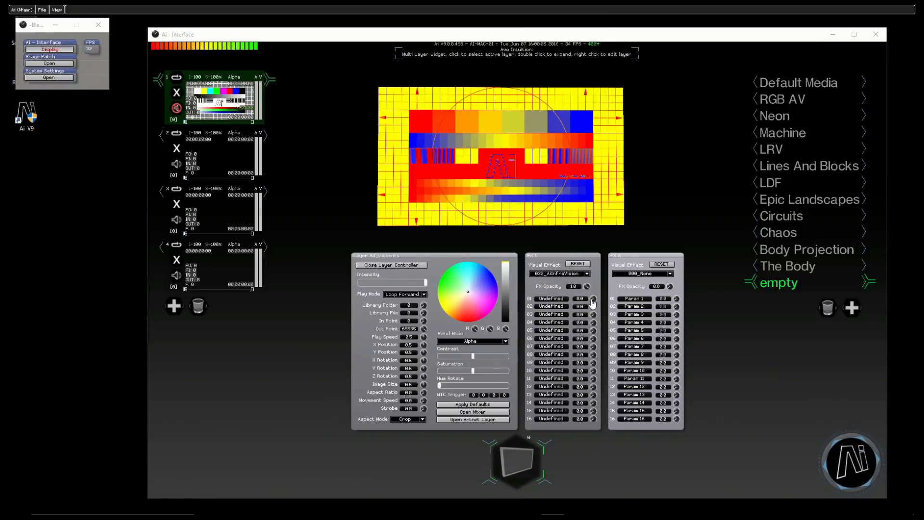
mouse_move(559, 151)
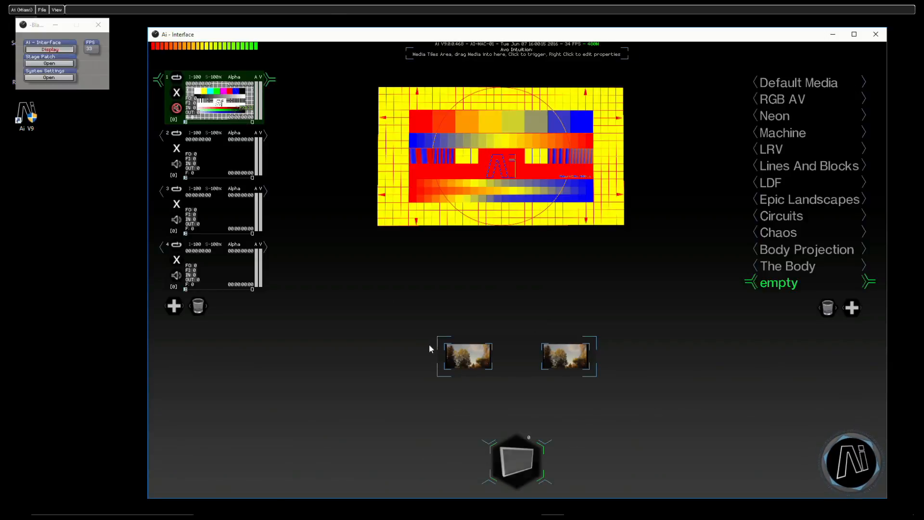
Reopen the layer controller, switch FX1 to 038_Tunnel and increase its Rotation.
click(466, 356)
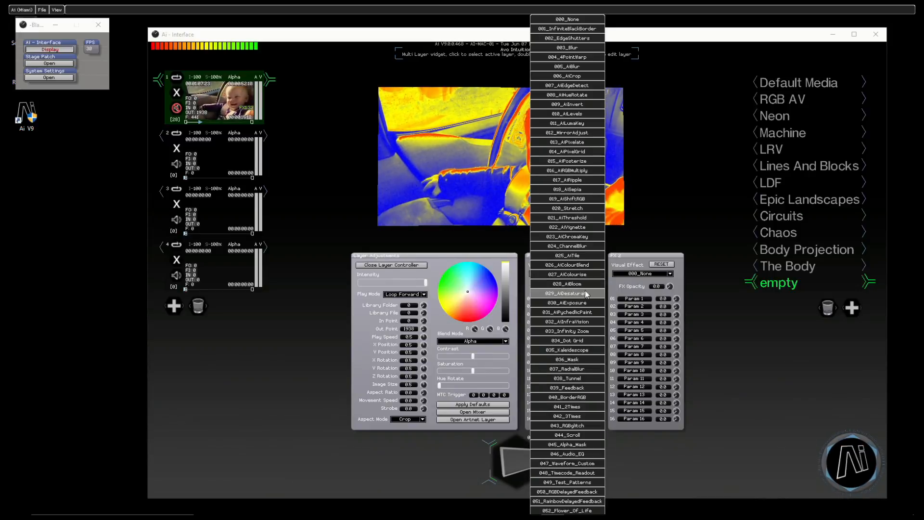
click(567, 368)
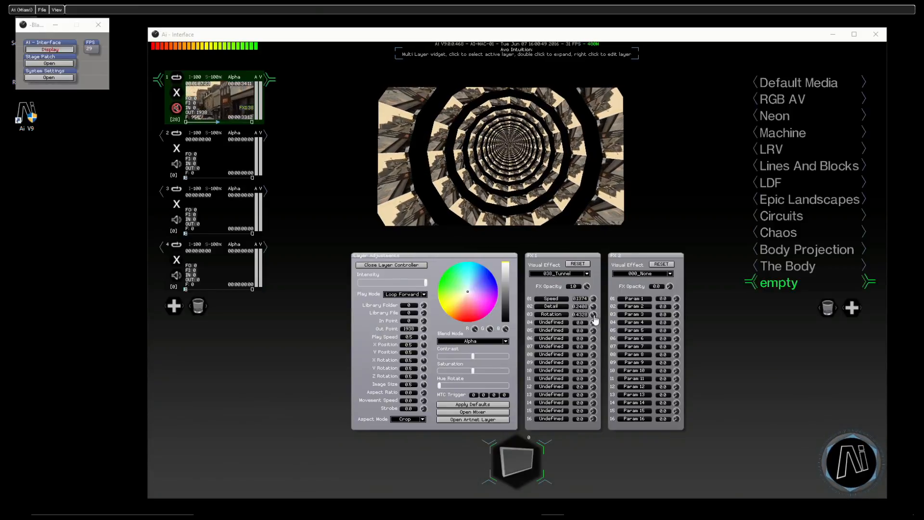
drag(594, 306, 600, 306)
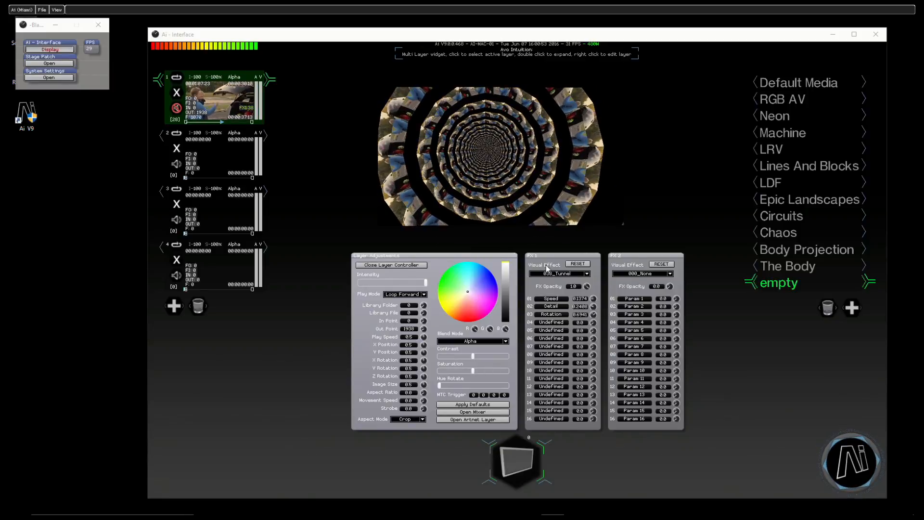
Set layer 1's FX1 effect to 043_RGBglitch and drag its glitch parameters.
click(559, 273)
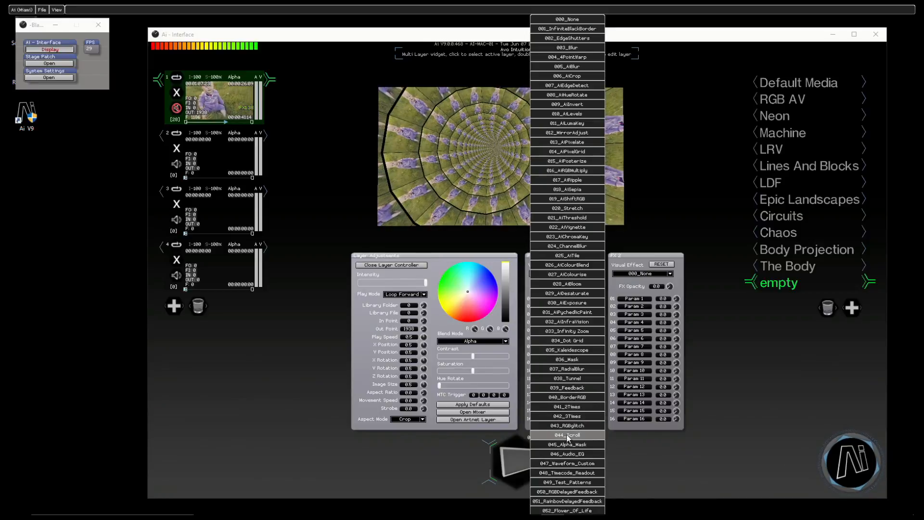
click(566, 425)
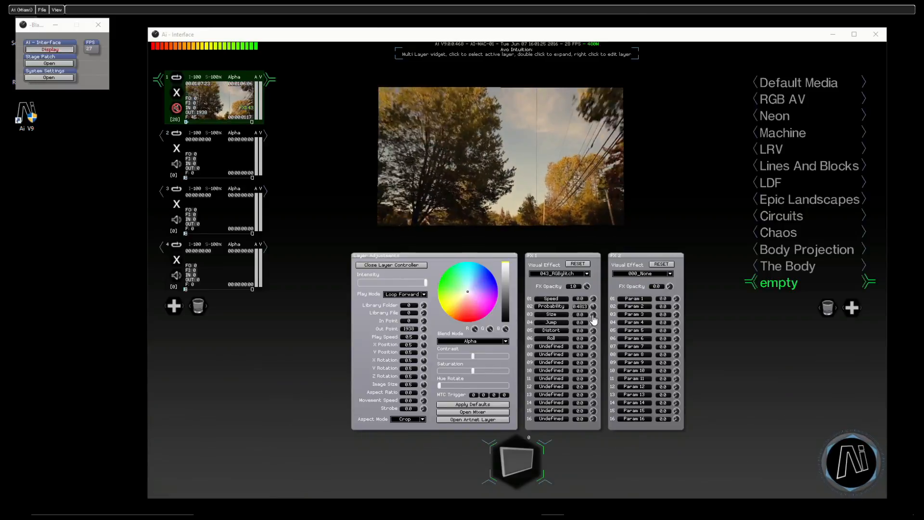
drag(580, 322, 593, 322)
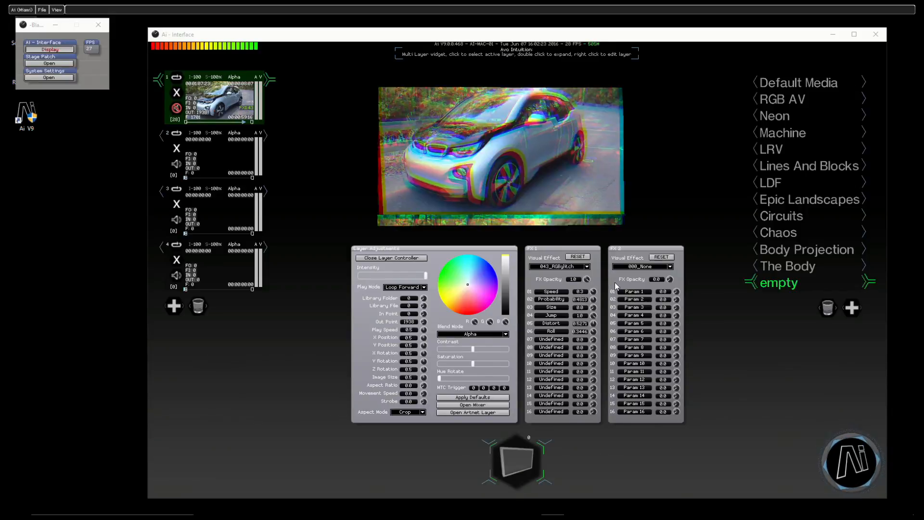
Try 034_Dot Grid with an Amount setting, then apply 035_Kaleidoscope to layer 1.
click(575, 257)
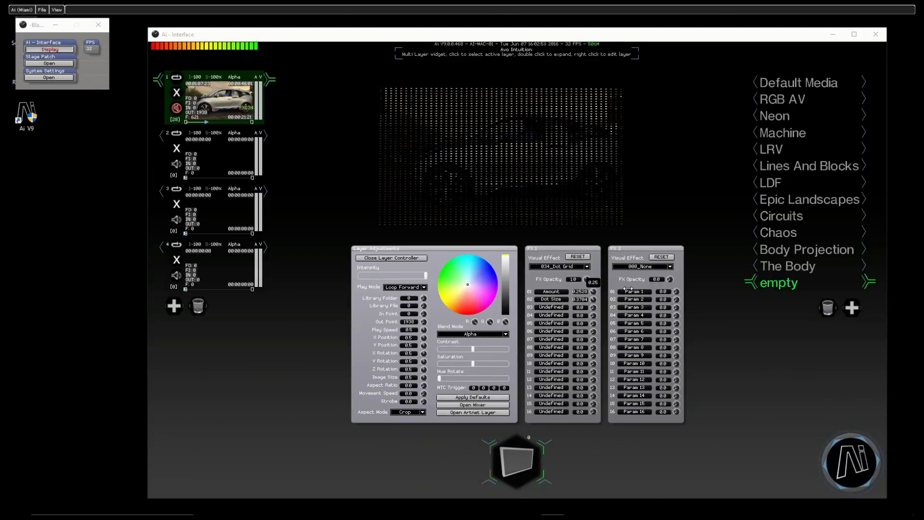
click(557, 266)
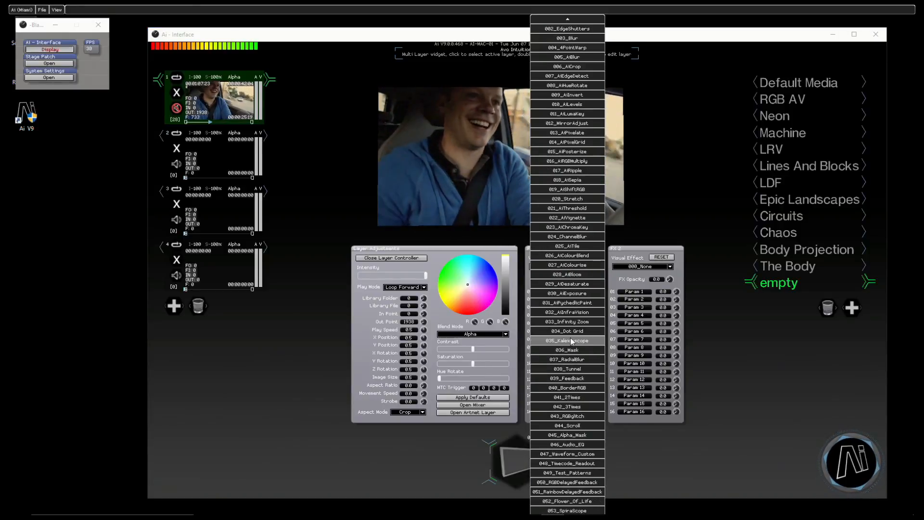
click(567, 341)
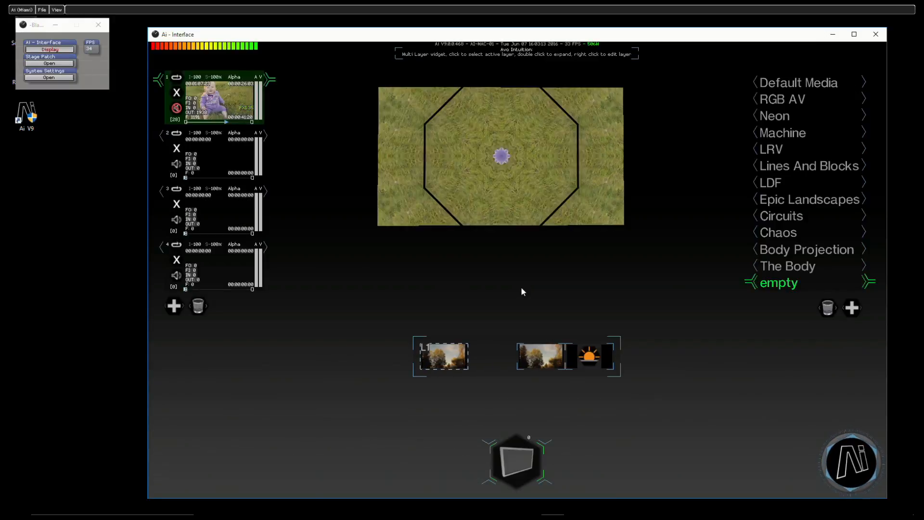
Open the kaleidoscope trigger's properties and toggle whether it records Aspect Ratio.
click(588, 356)
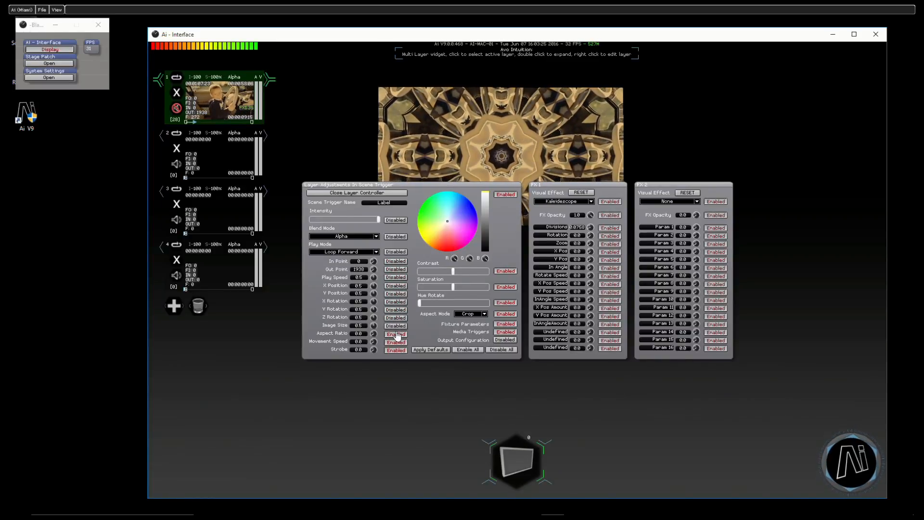
click(505, 331)
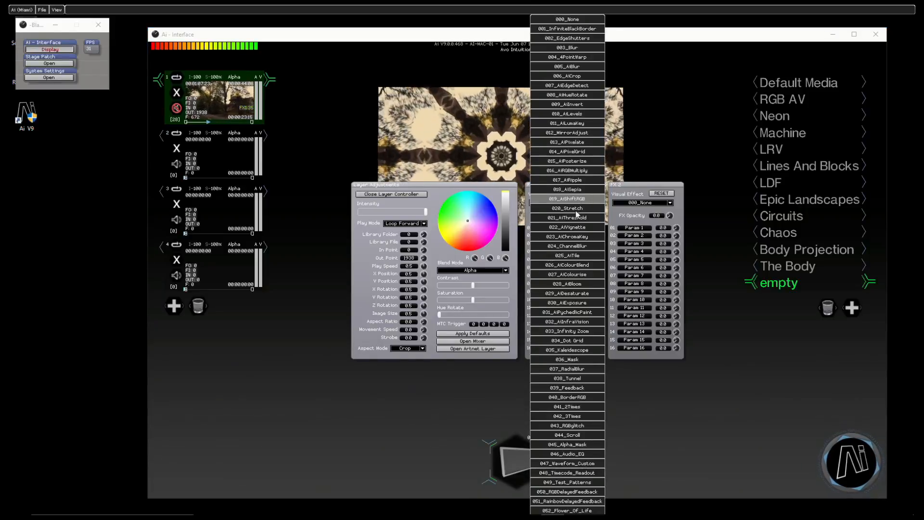
Apply 3Times, then 005_AiBlur to layer 1, closing the Layer Controller each time.
click(566, 415)
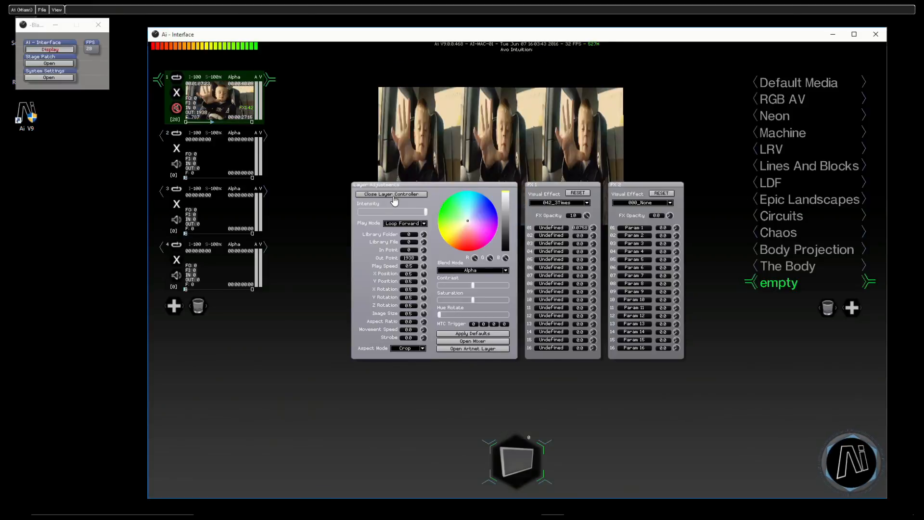
click(391, 194)
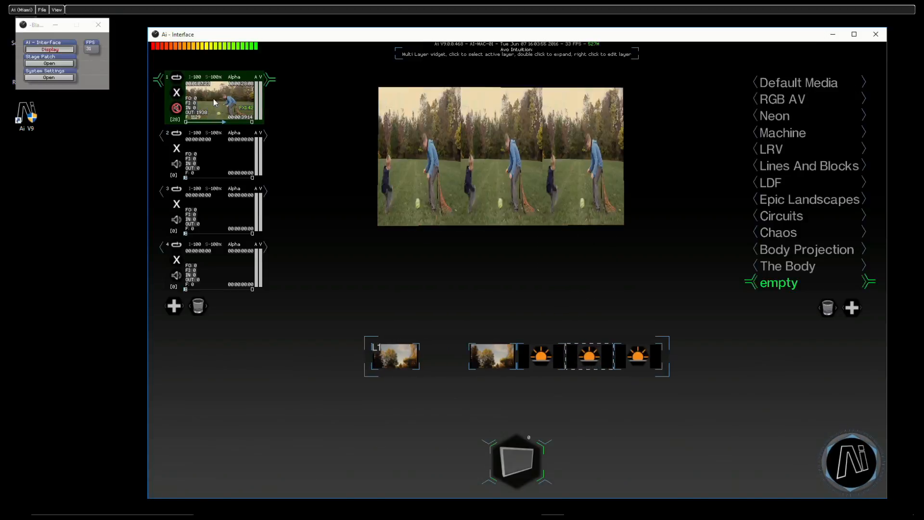
double_click(214, 100)
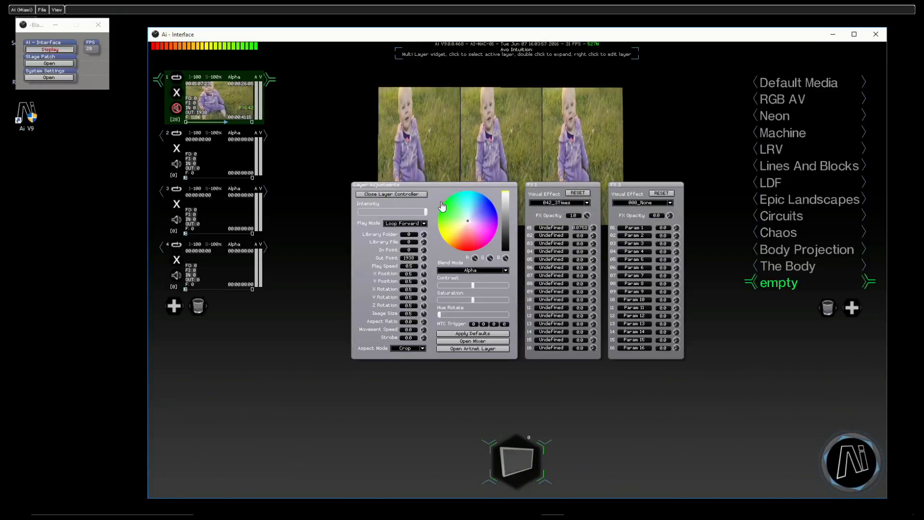
click(557, 202)
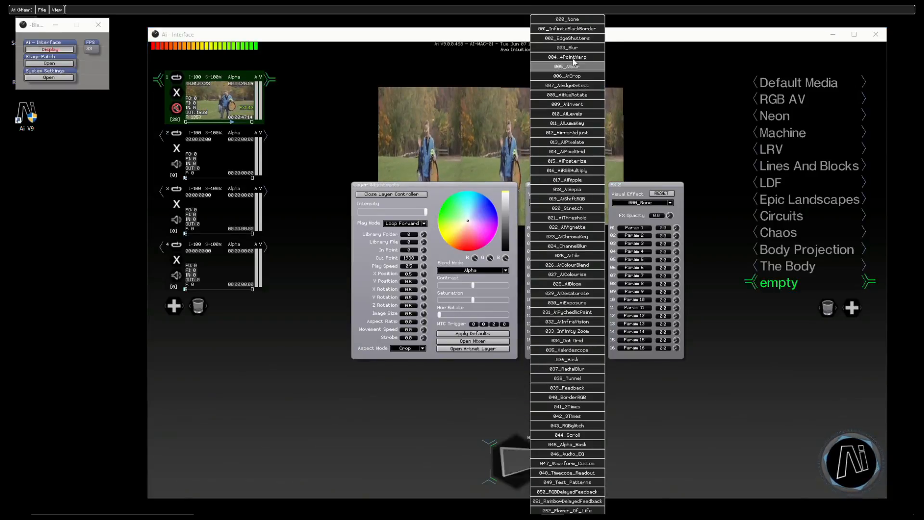
click(566, 66)
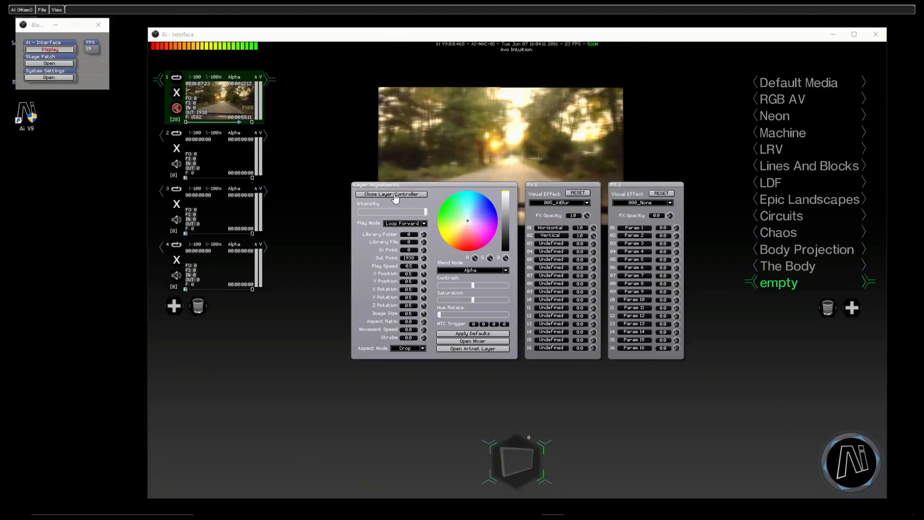
click(391, 194)
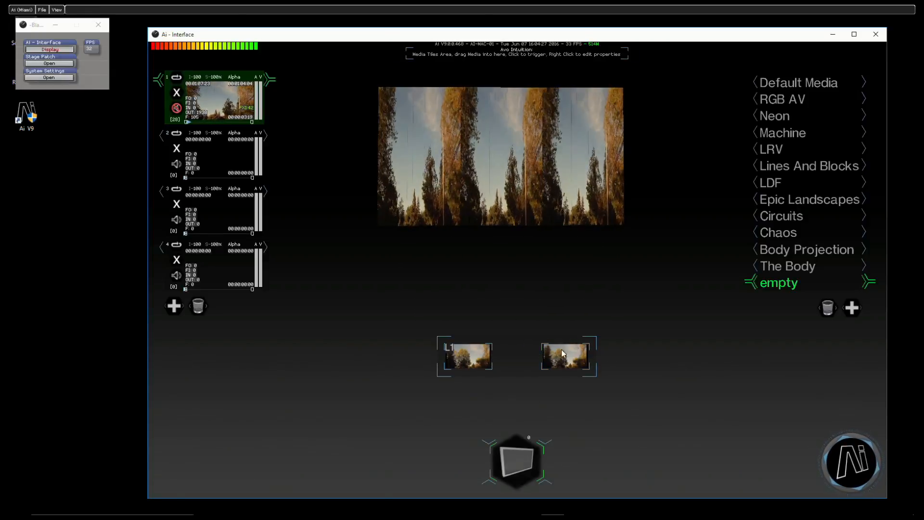
Open the media tile's Cell Properties and its Ai patch editor.
double_click(564, 355)
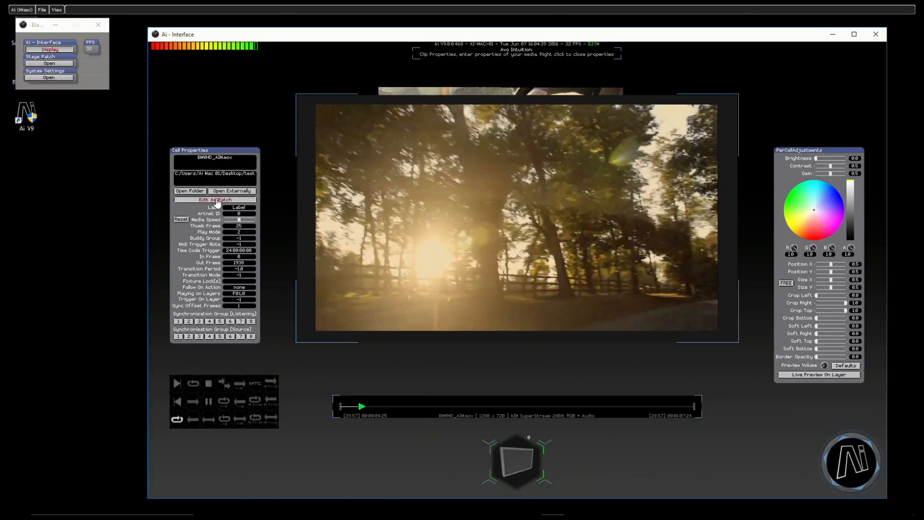
click(215, 199)
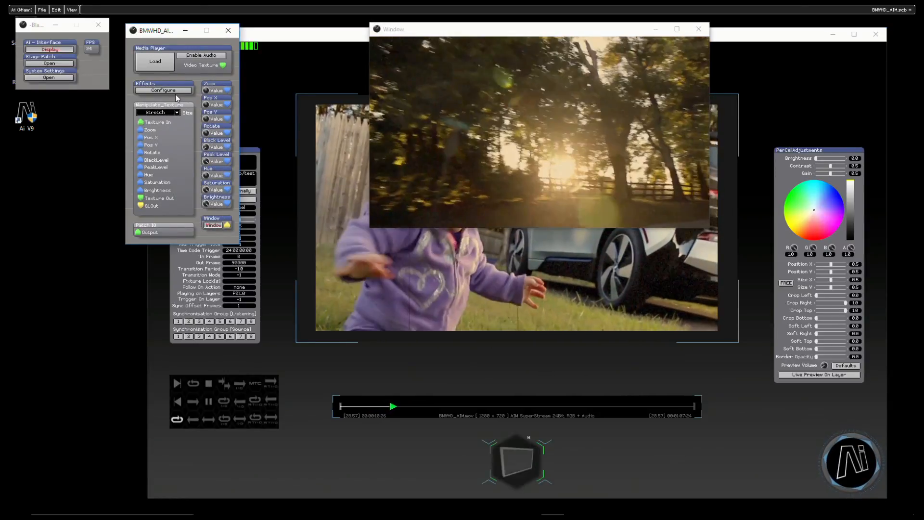
Enable a Posterize plugin effect in the clip's patch, close the editors and save.
click(163, 90)
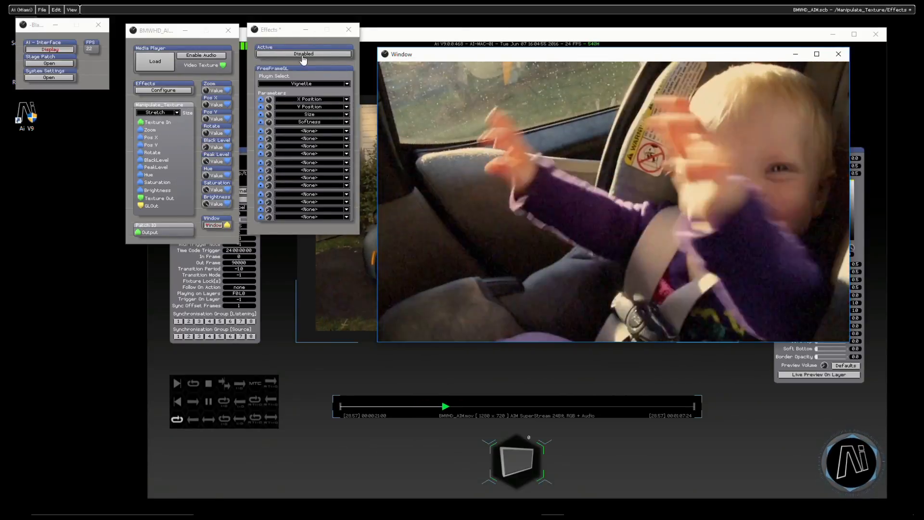
click(304, 54)
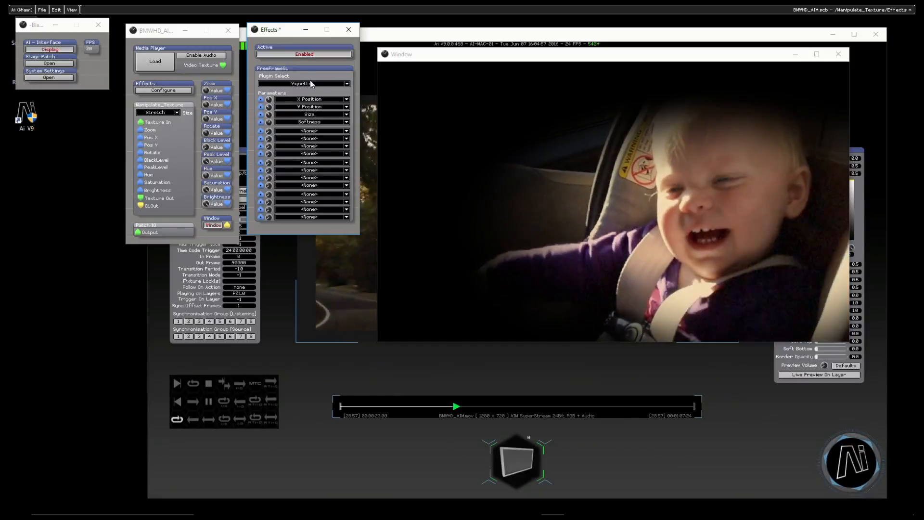
click(303, 83)
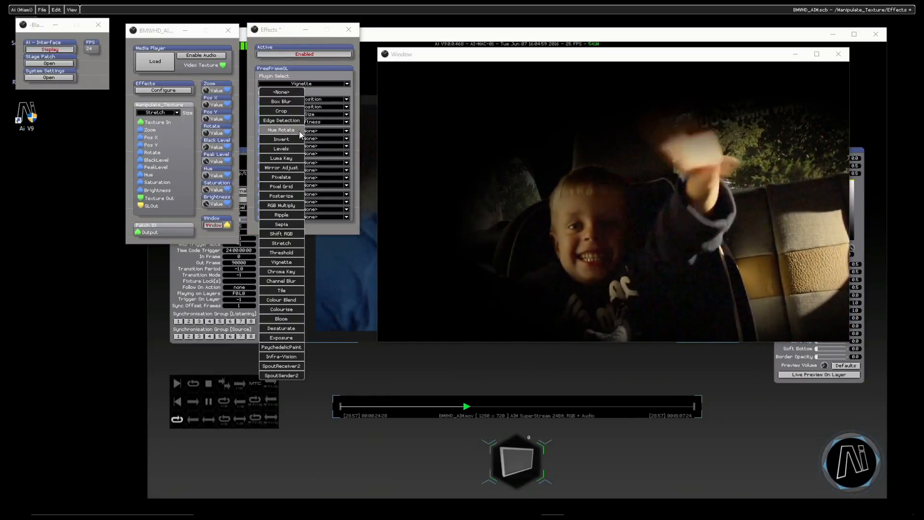
click(281, 195)
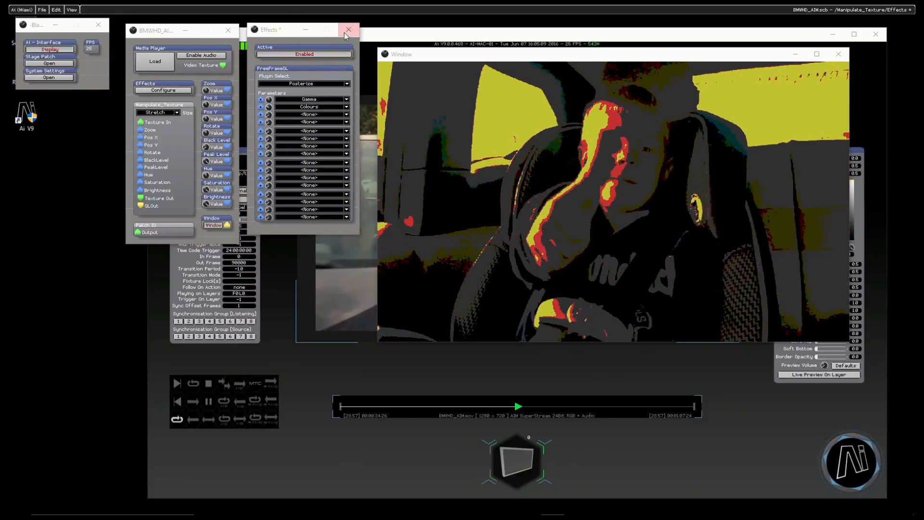
click(348, 30)
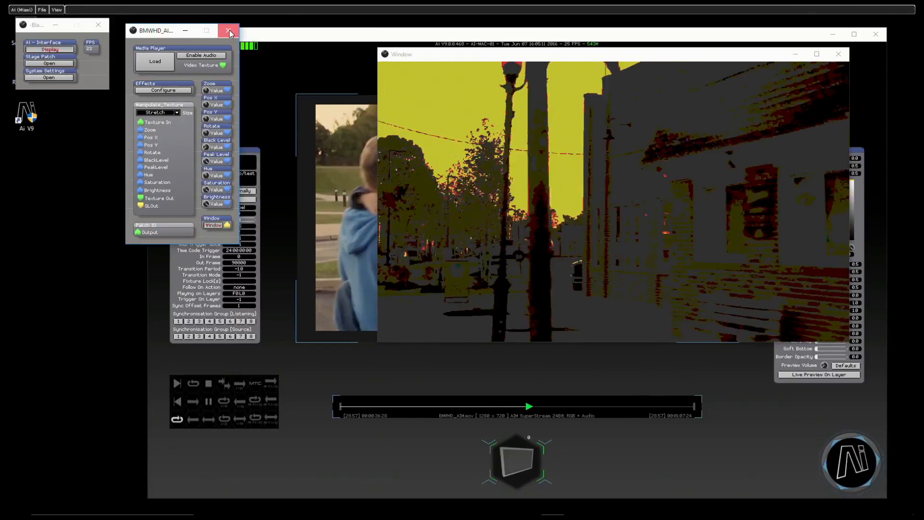
click(228, 31)
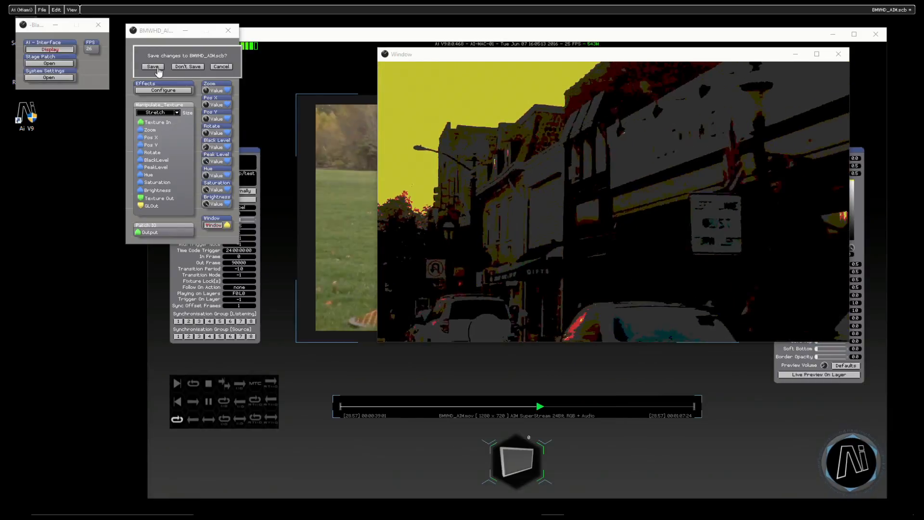
click(152, 66)
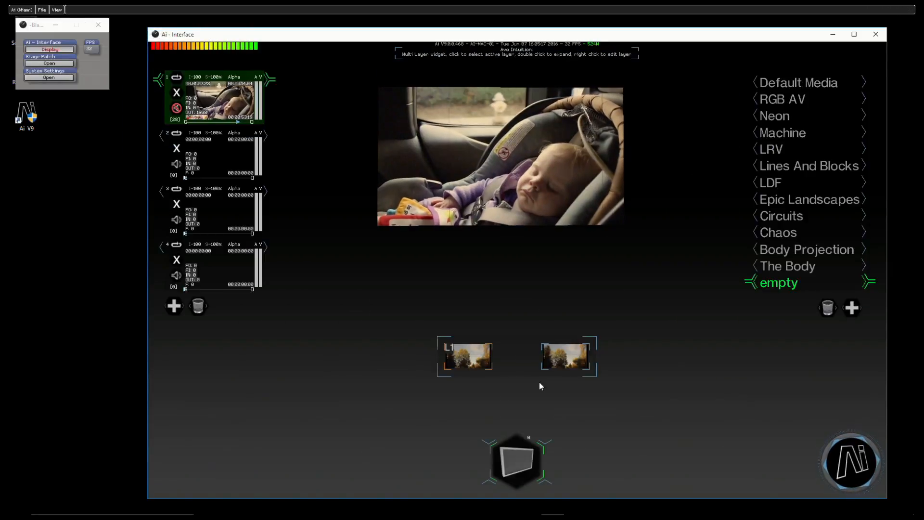
Trigger the media tiles to play the posterized footage on layer 1.
click(566, 357)
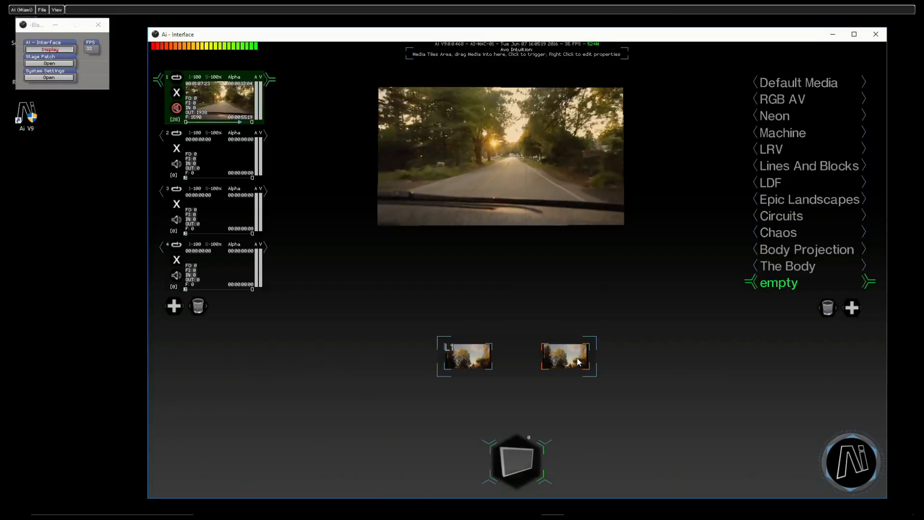
click(565, 356)
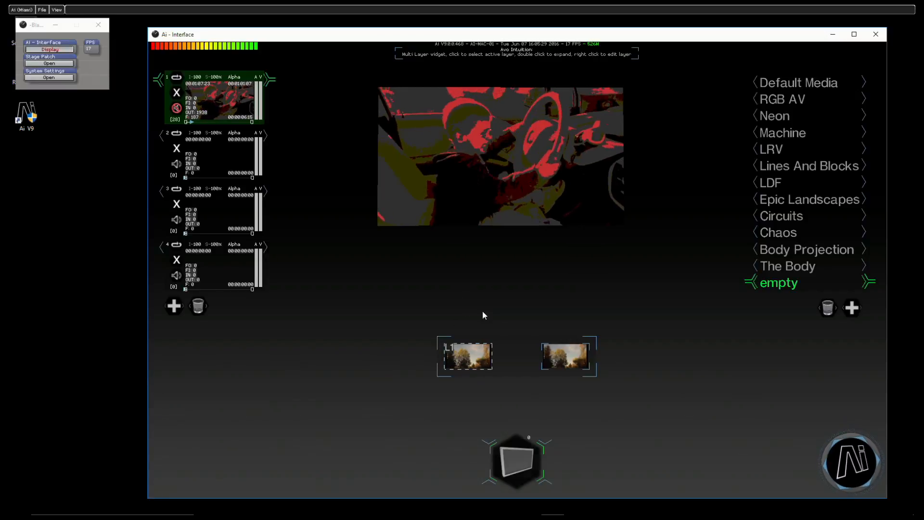
click(567, 356)
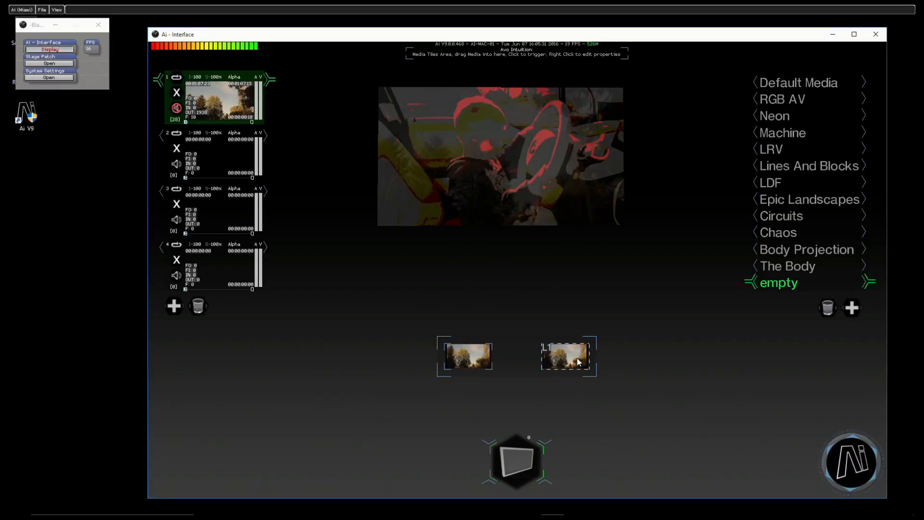